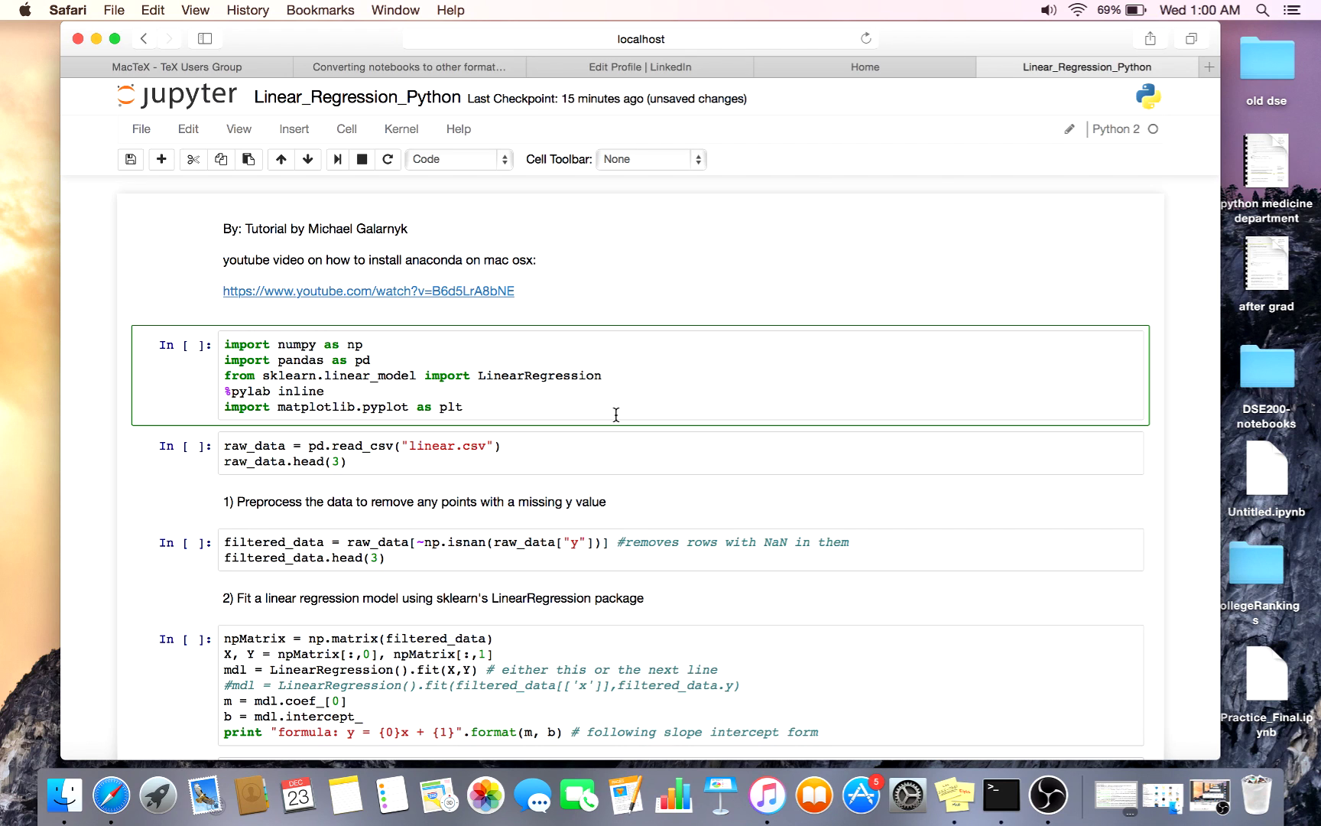
Scroll through the notebook around the import cell for numpy, pandas, sklearn and matplotlib
scroll("down", 3)
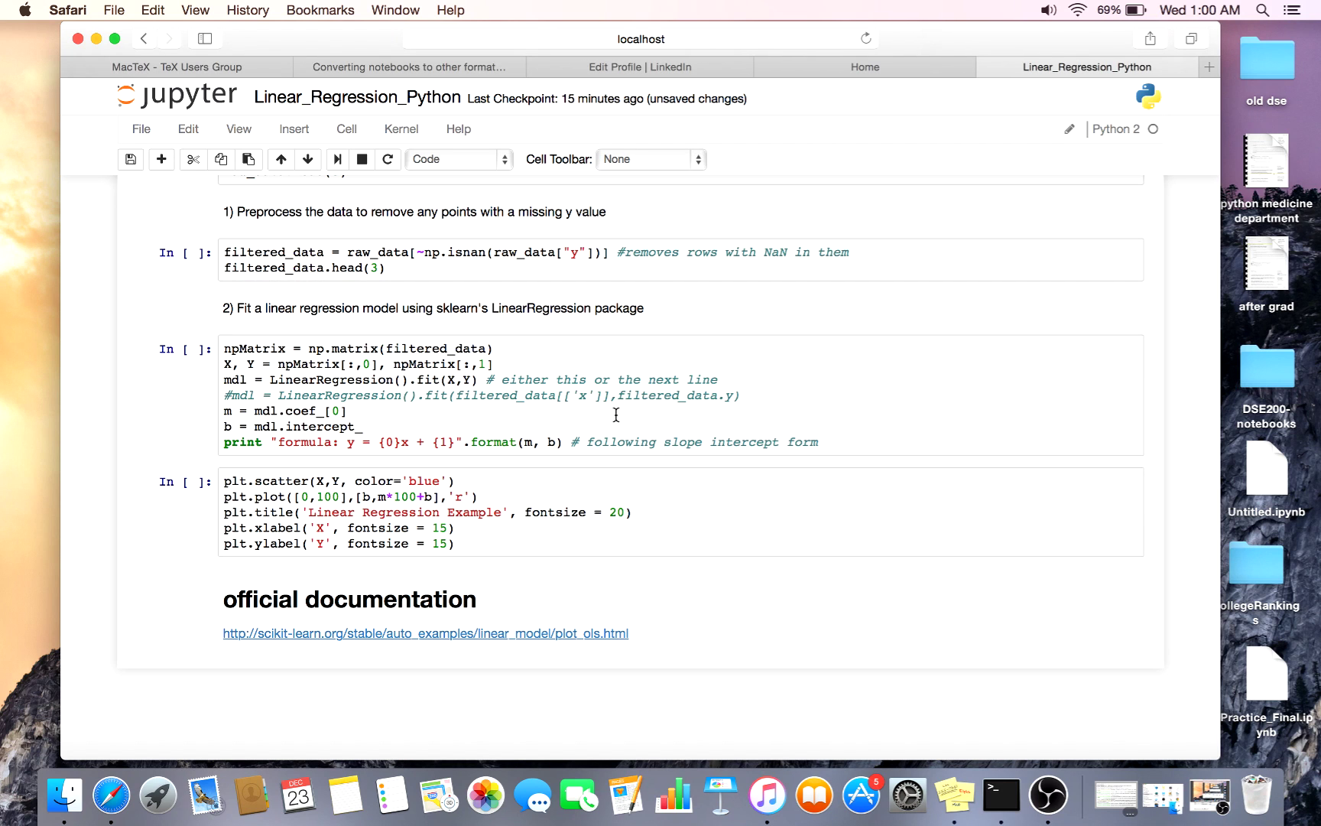
scroll("up", 3)
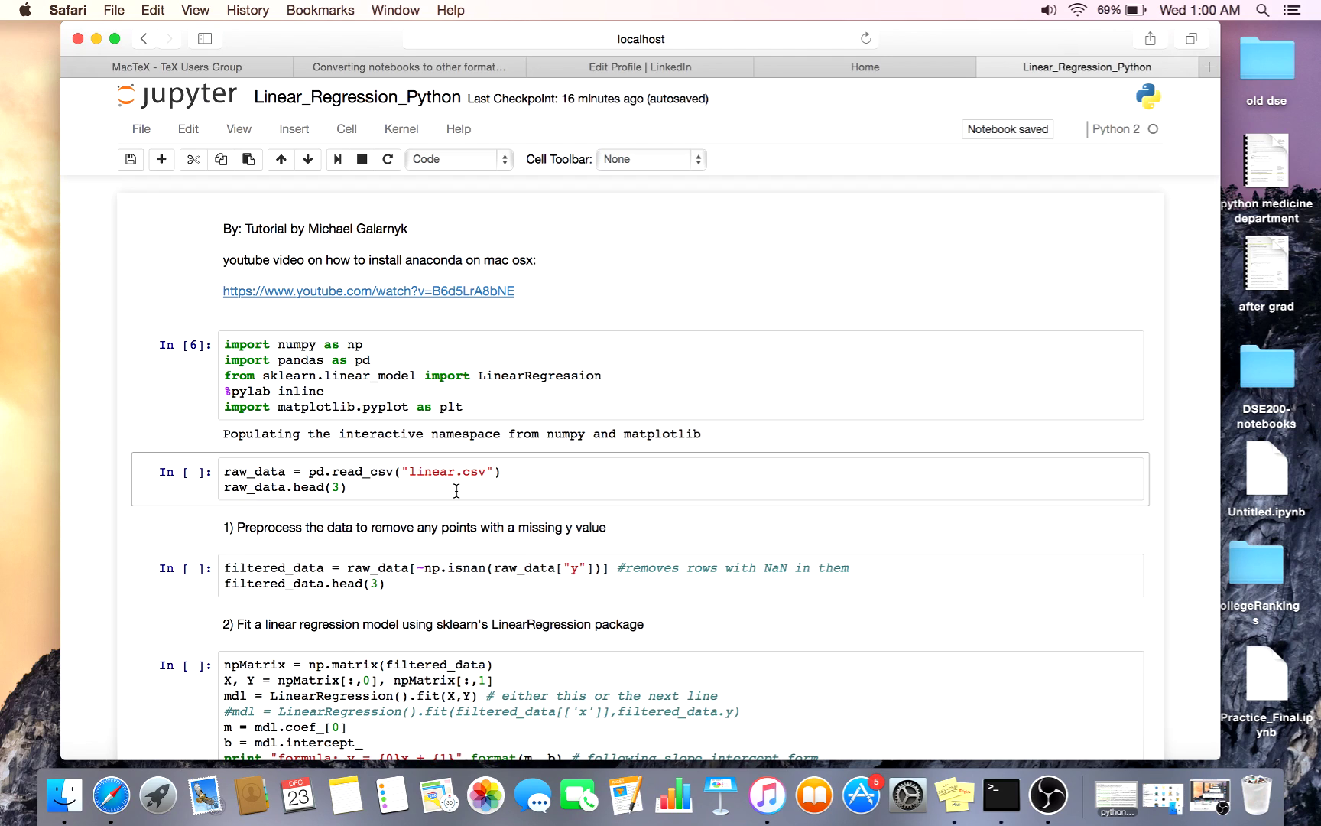
Enter edit mode in the raw_data = pd.read_csv("linear.csv") cell
left_click(456, 478)
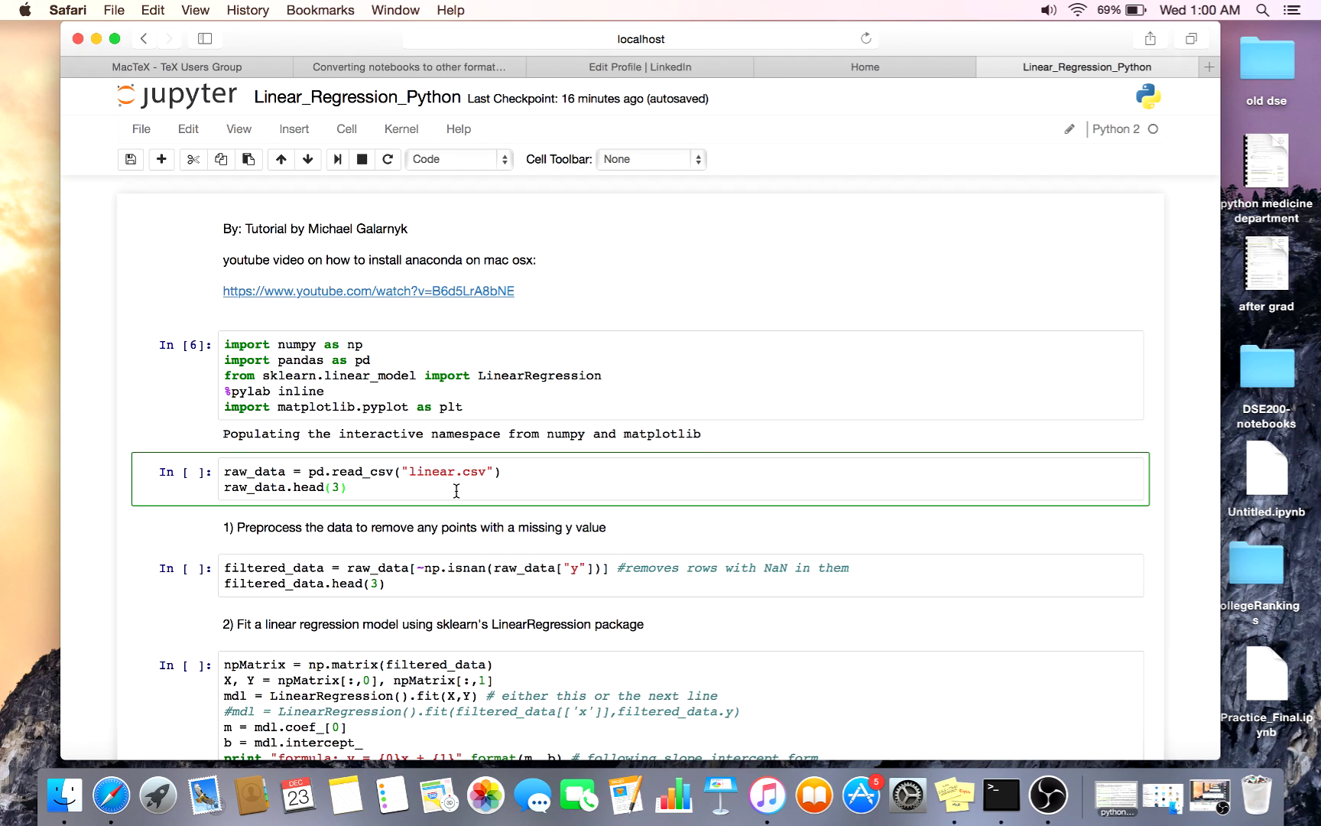
left_click(349, 486)
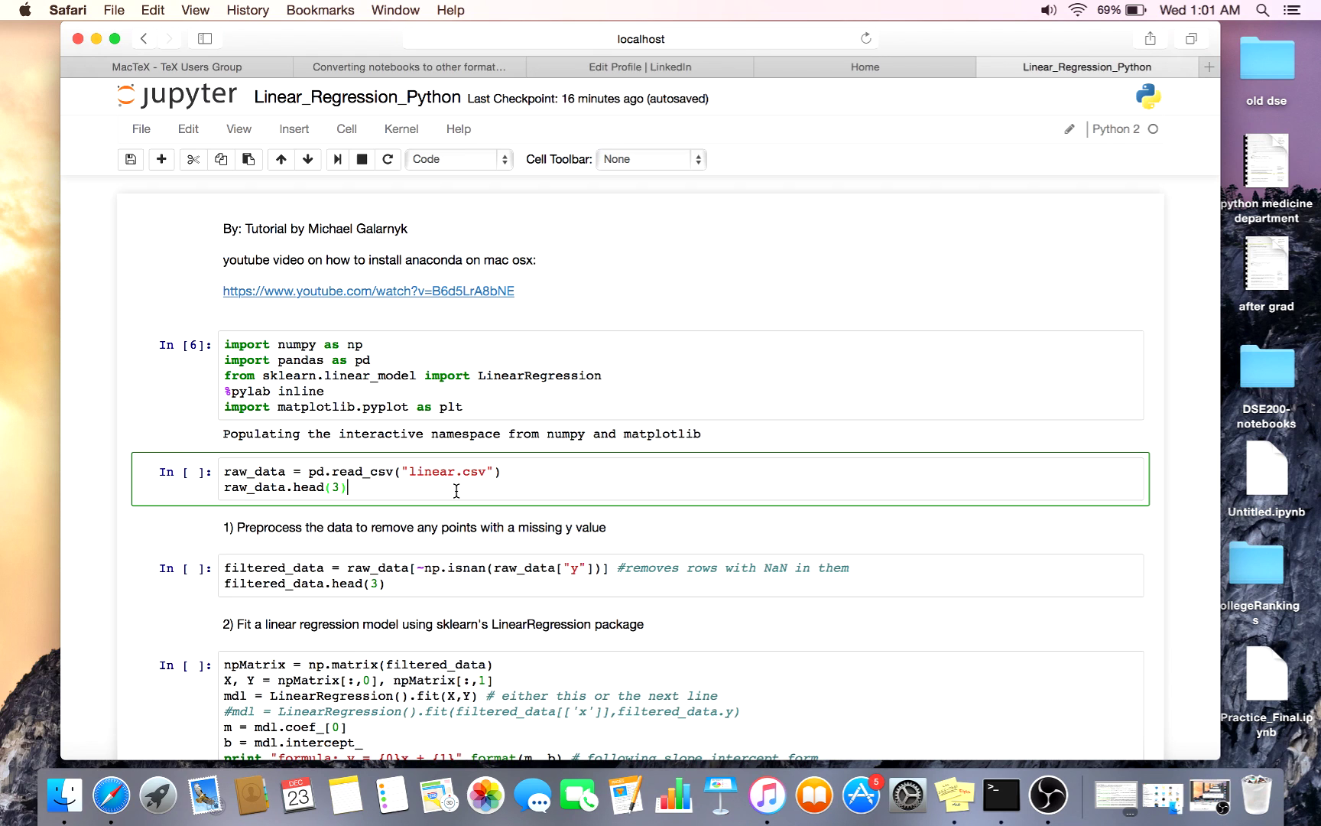
Run the read_csv cell so raw_data with its NaN y row and filtered_data previews appear
key("shift+Return")
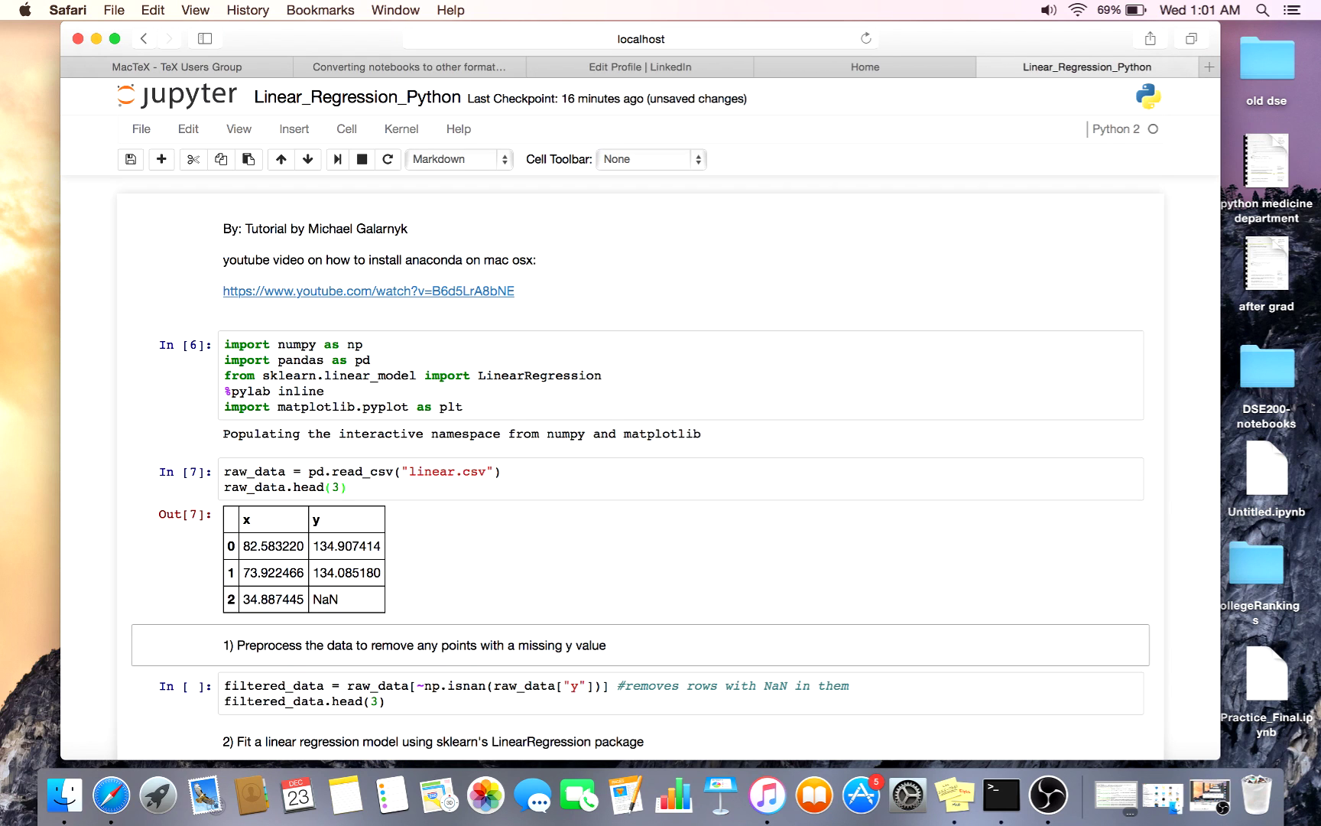
scroll("down", 3)
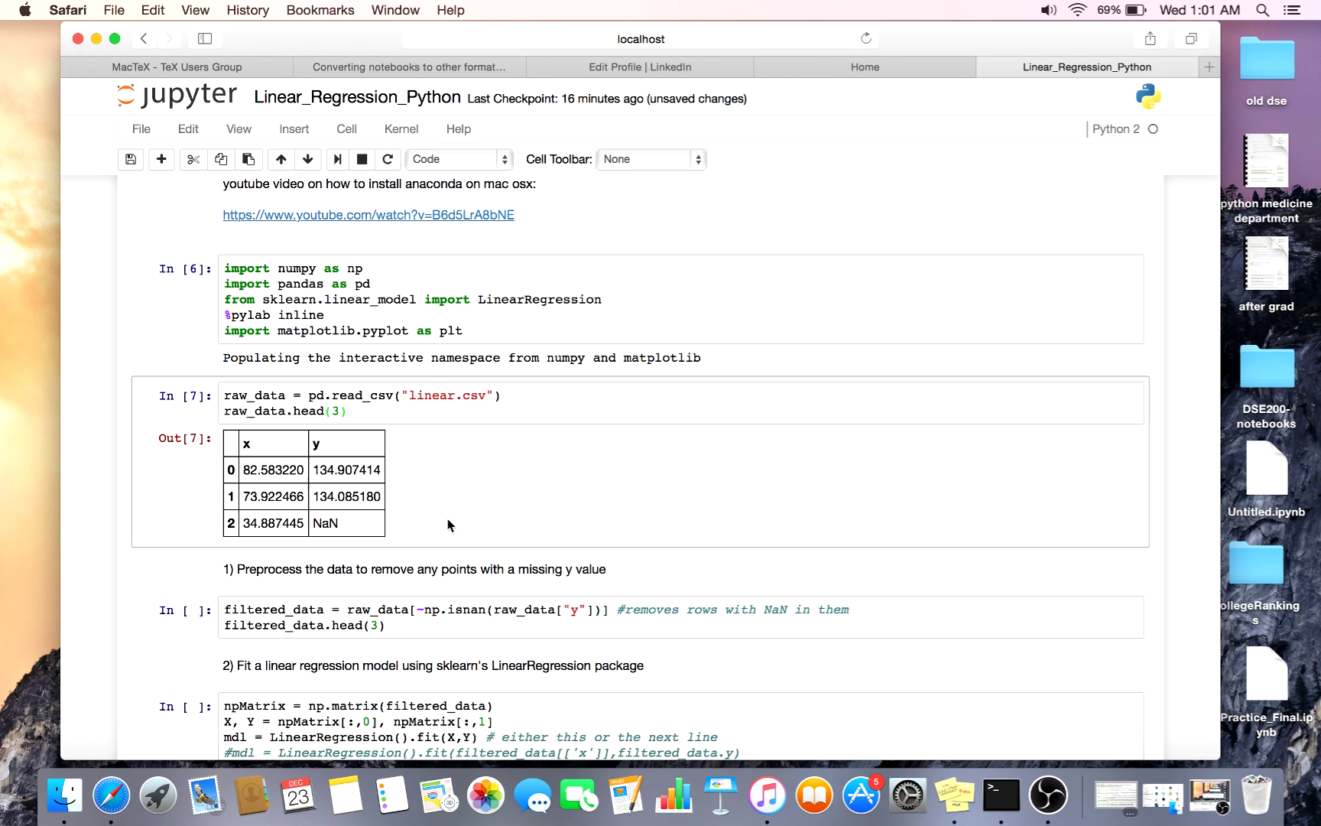
scroll("down", 3)
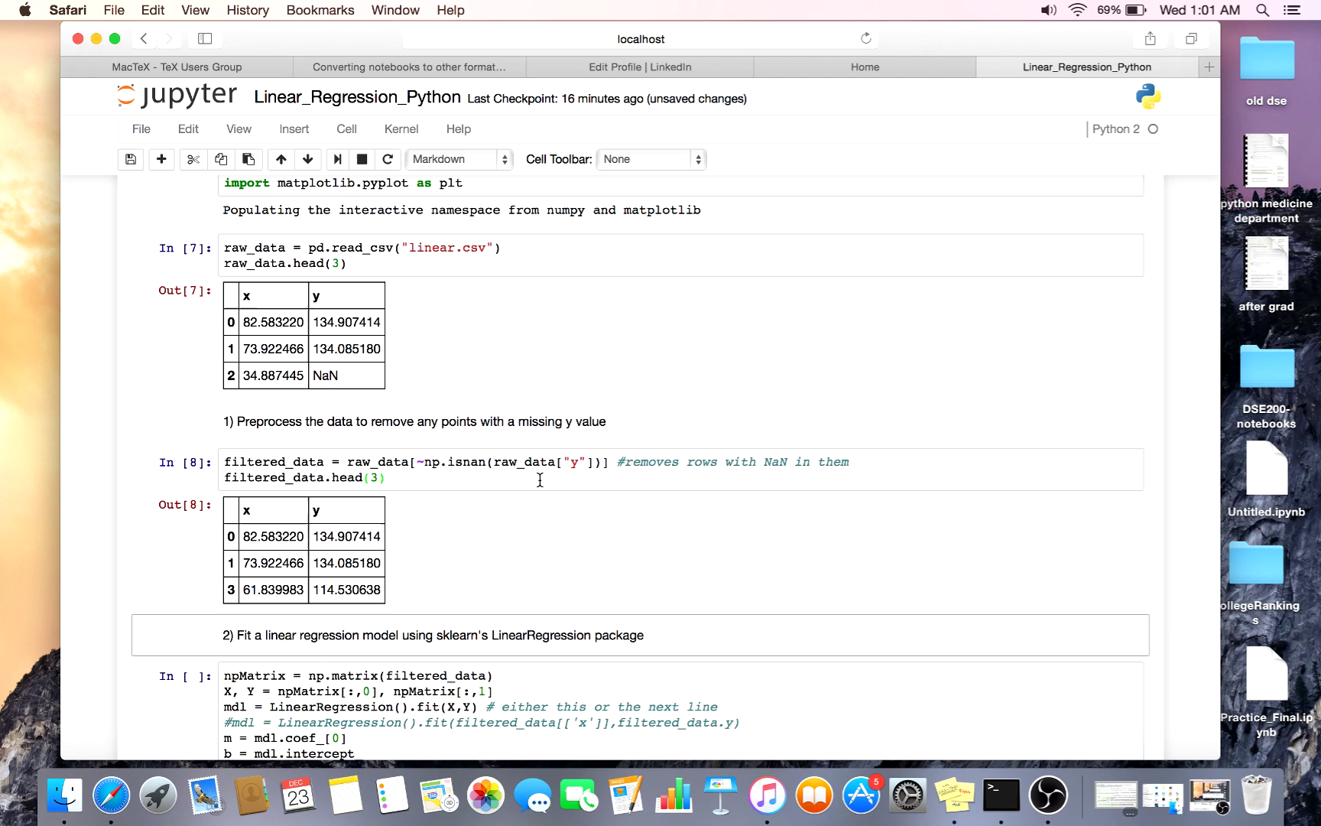
Select the regression cell that prints y = 1.5831968x + 4.4701969 and draws the scatter plot
scroll("down", 3)
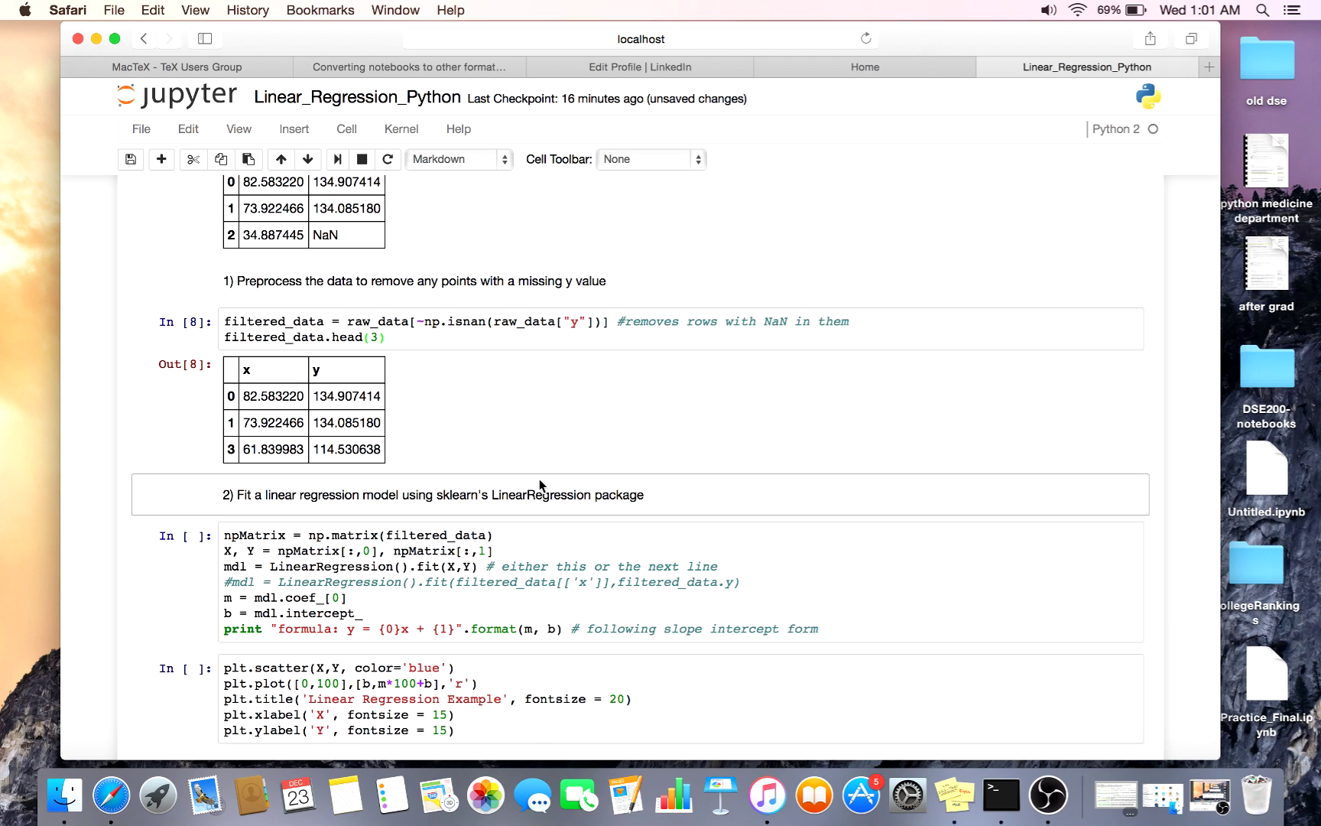
left_click(460, 607)
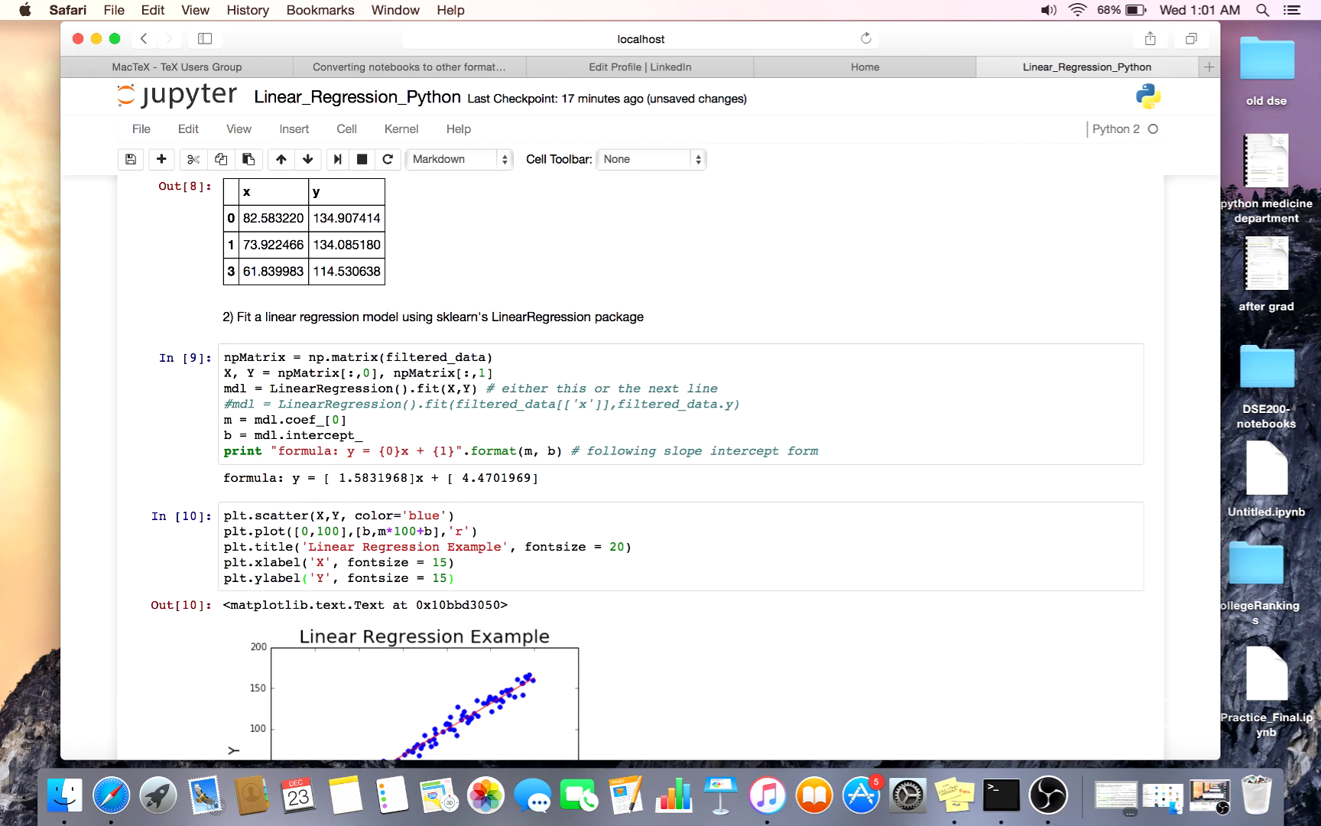
scroll("down", 3)
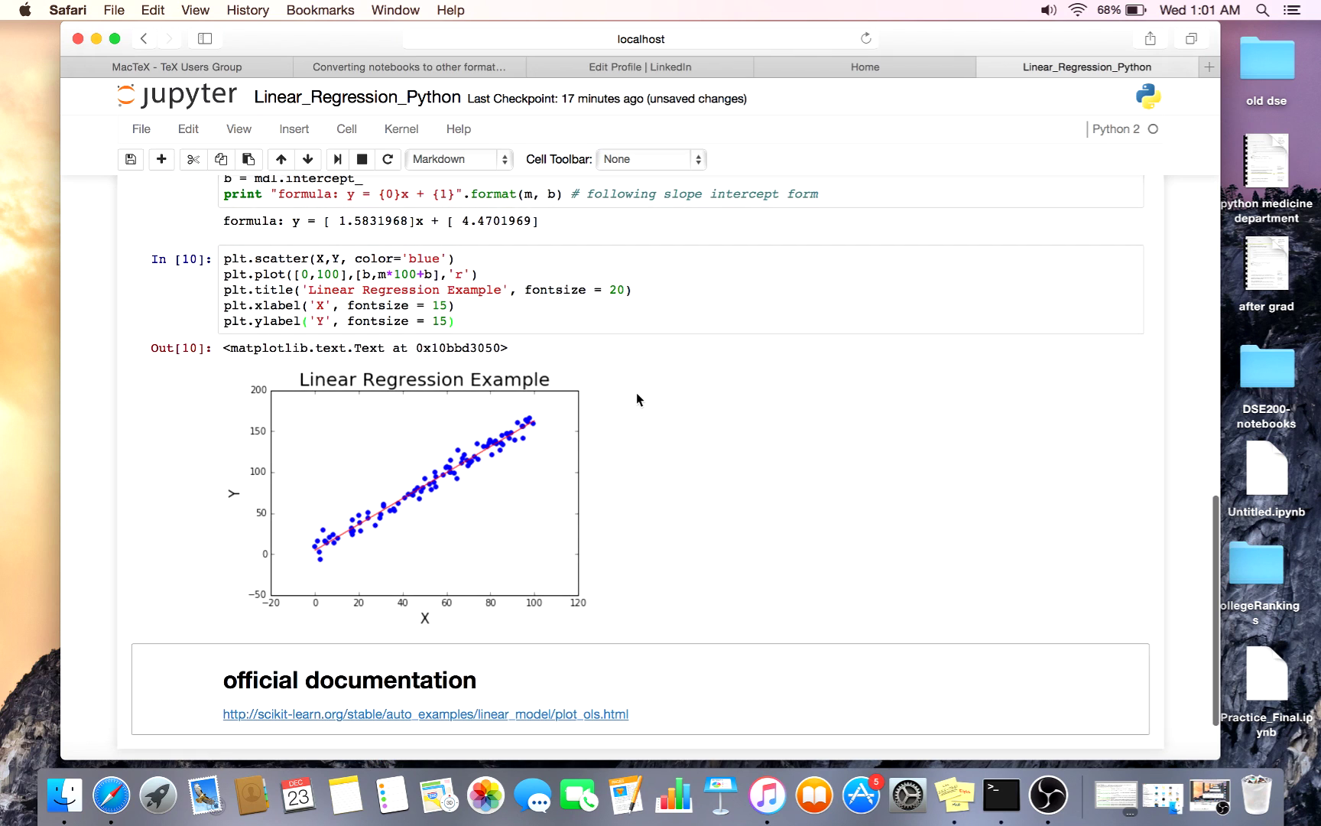
scroll("down", 3)
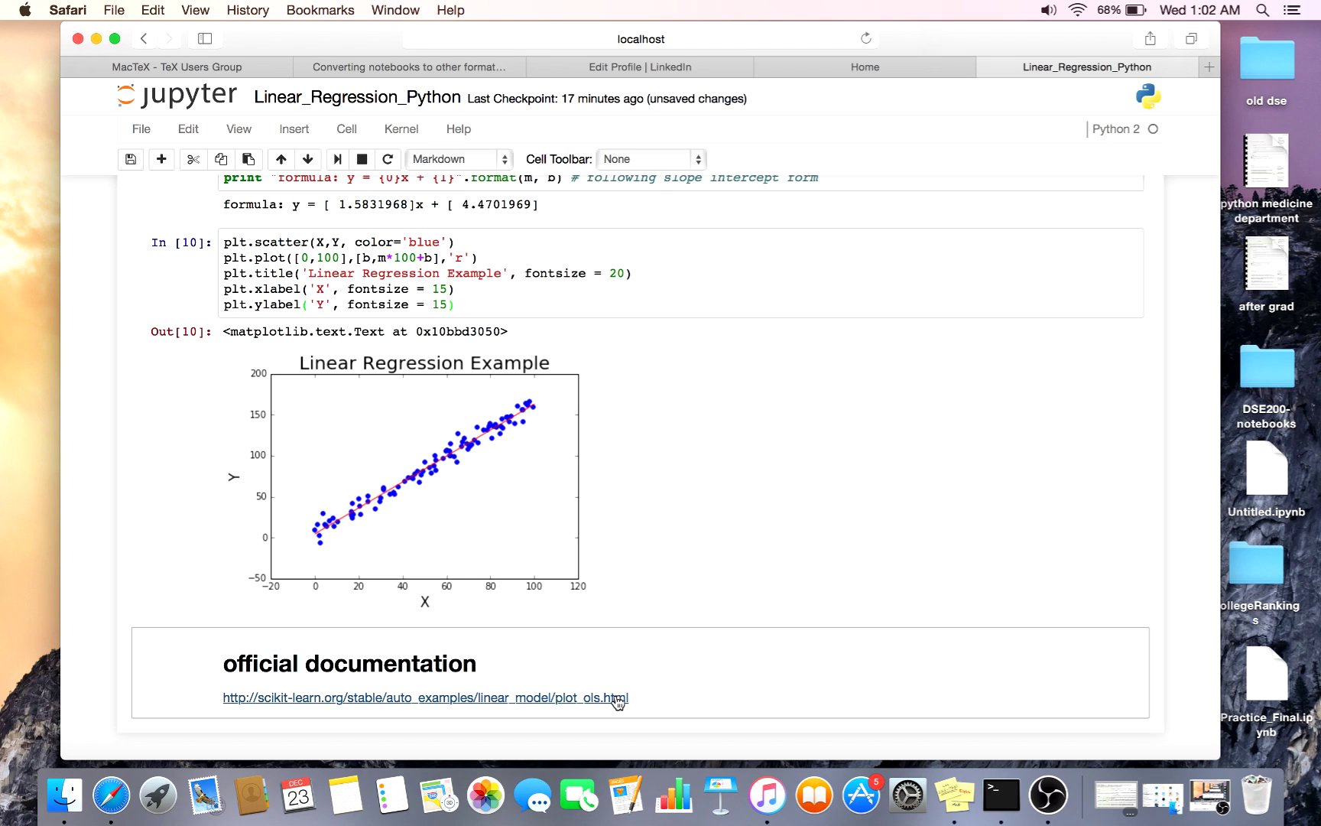
mouse_move(756, 548)
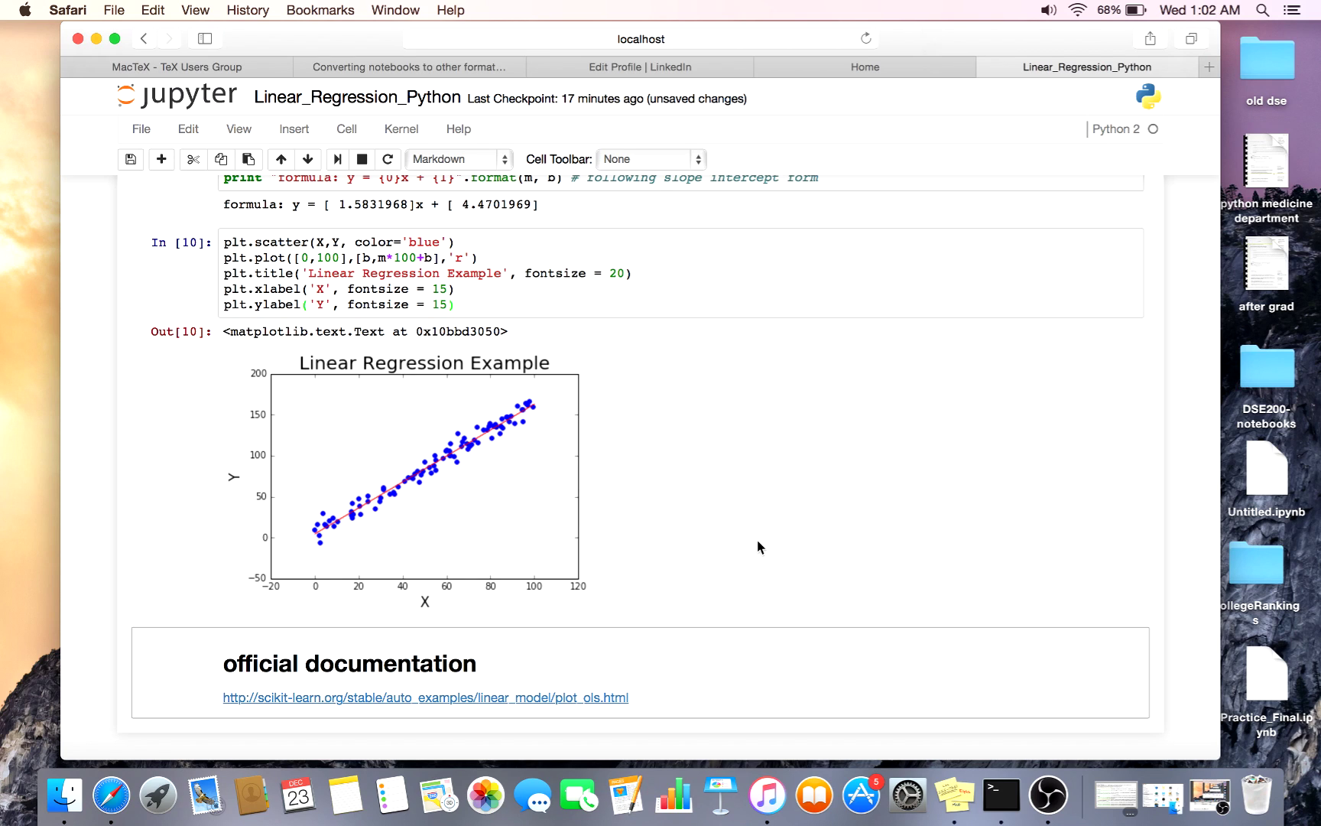